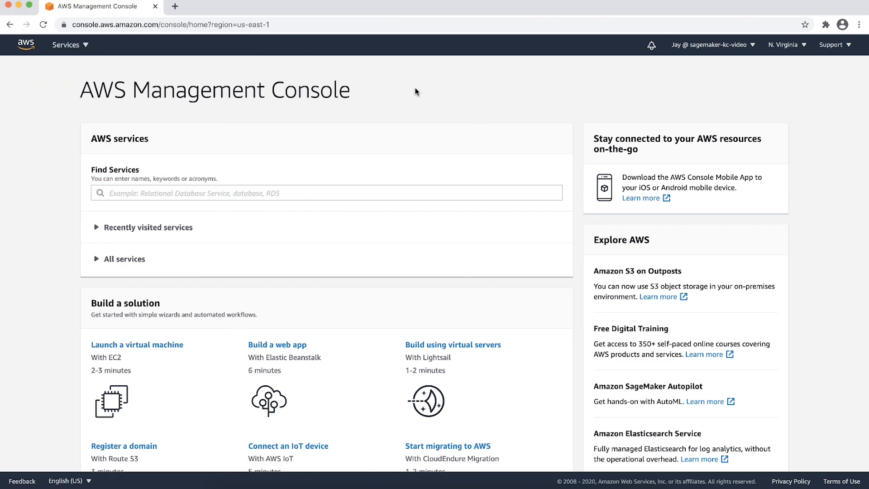
- Find Amazon SageMaker in the console and list its notebook instances, including KC-Video
{"action": "type", "text": "s"}
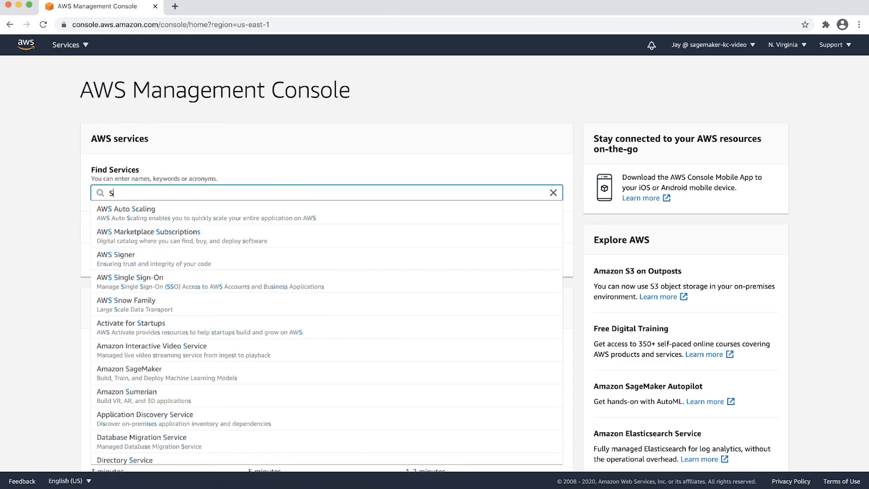
{"action": "left_click", "coordinate": [129, 369]}
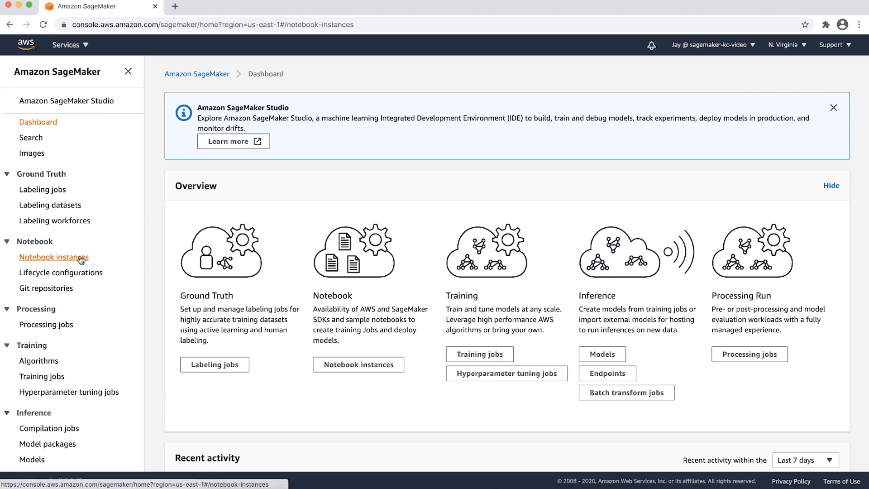
{"action": "left_click", "coordinate": [54, 256]}
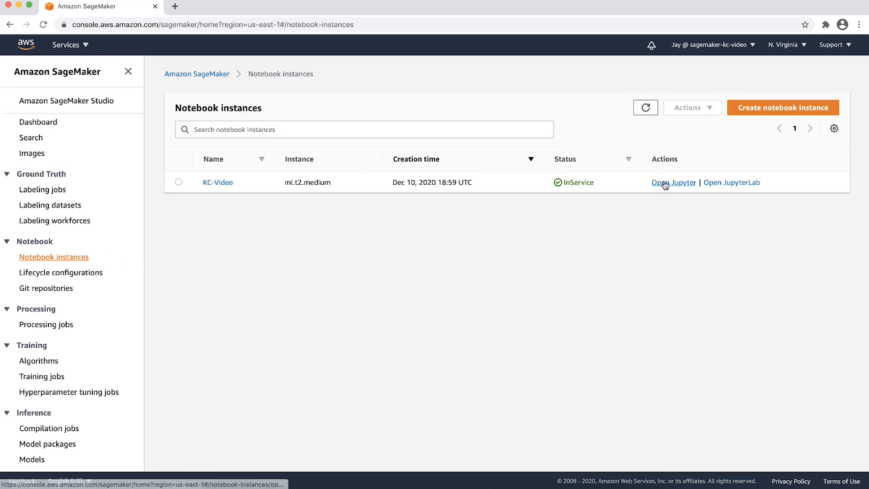
- Launch Jupyter for the KC-Video instance and start a new terminal session
{"action": "left_click", "coordinate": [673, 182]}
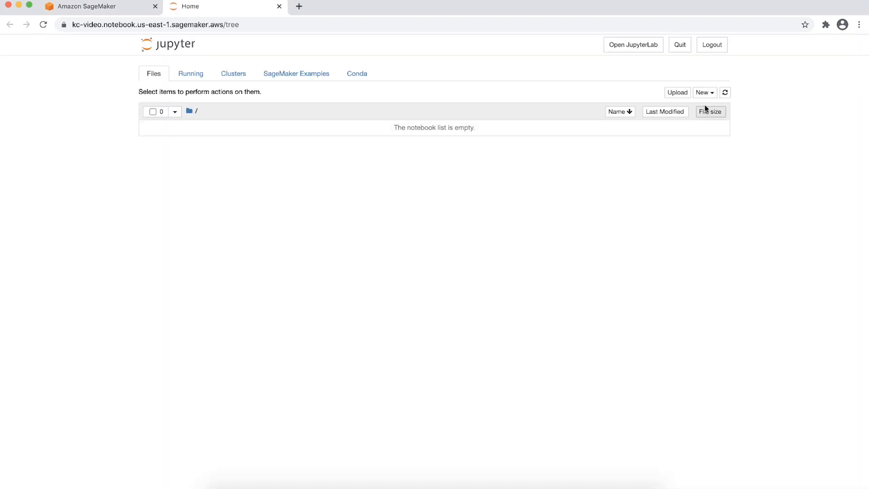
{"action": "left_click", "coordinate": [705, 92]}
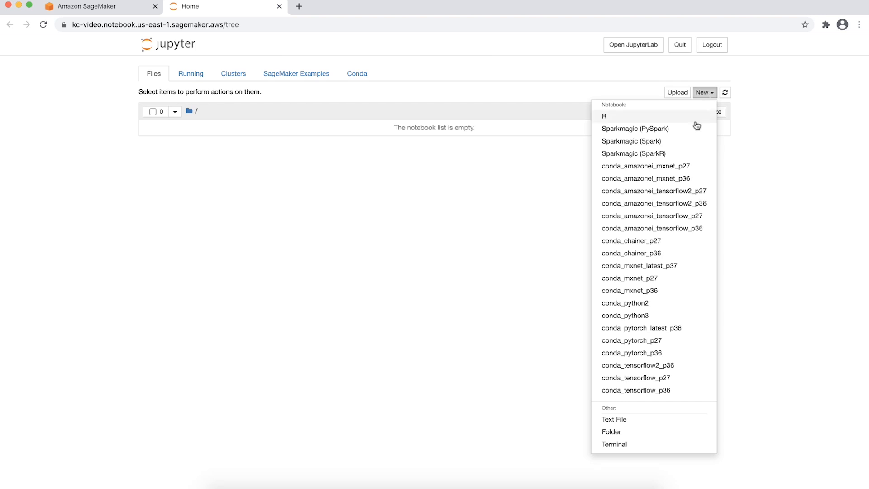
{"action": "mouse_move", "coordinate": [614, 444]}
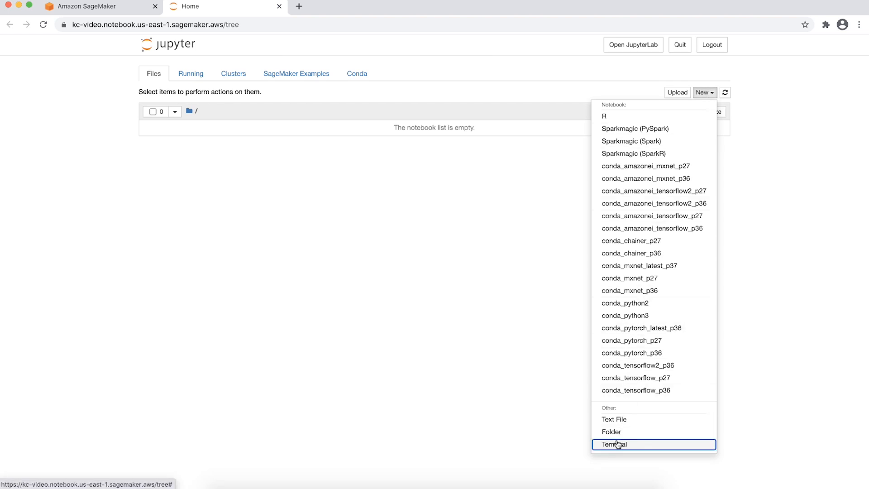
{"action": "left_click", "coordinate": [615, 444]}
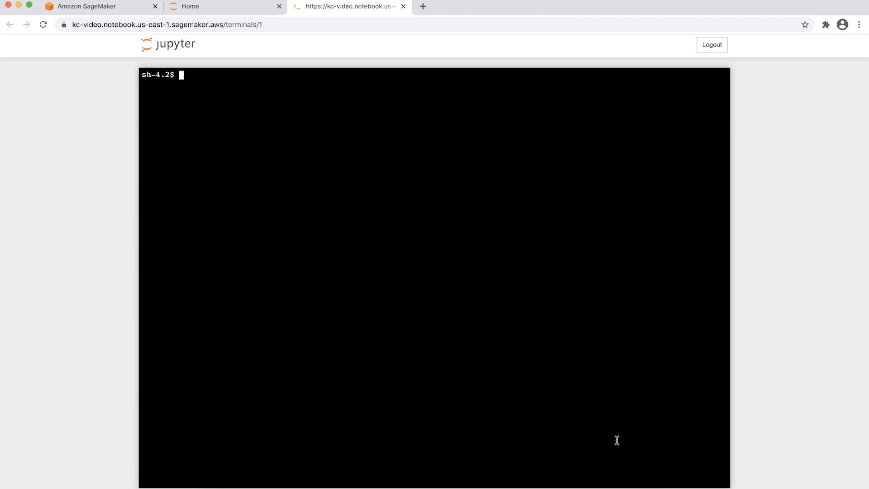
- Run 'conda env list' and 'conda info --envs' to list the conda environments
{"action": "type", "text": "conda env list"}
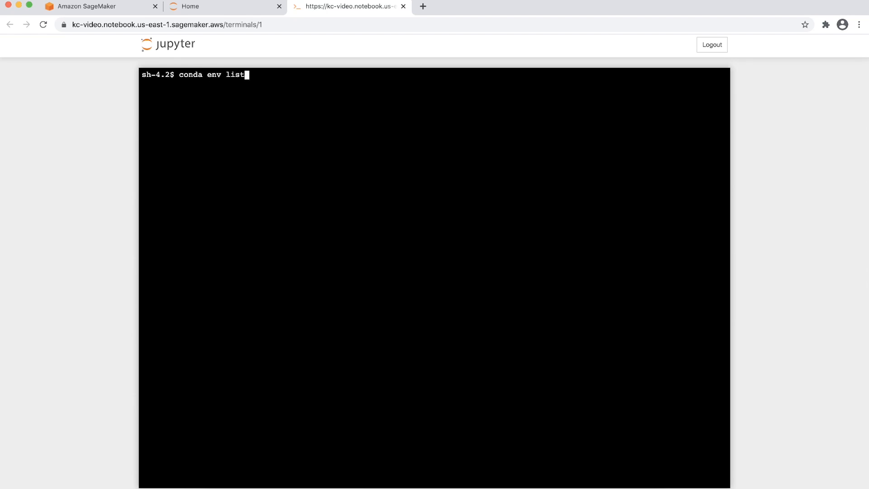
{"action": "key", "text": "Return"}
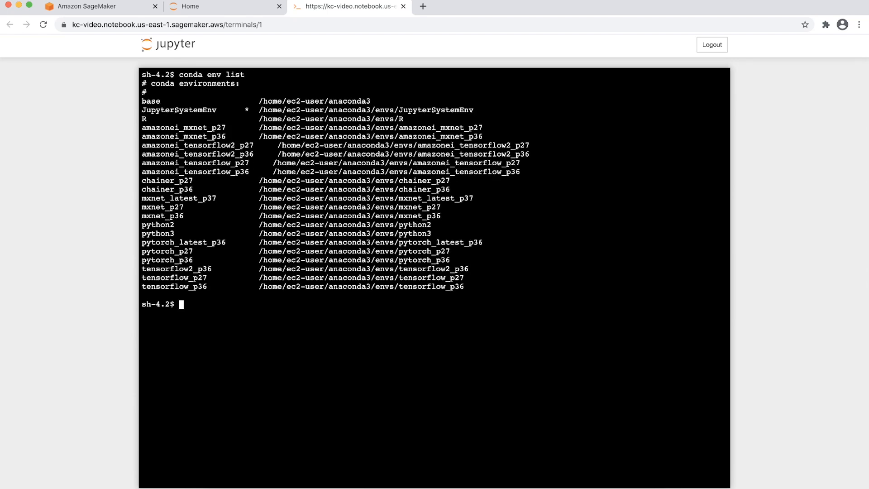
{"action": "type", "text": "conda info --envs"}
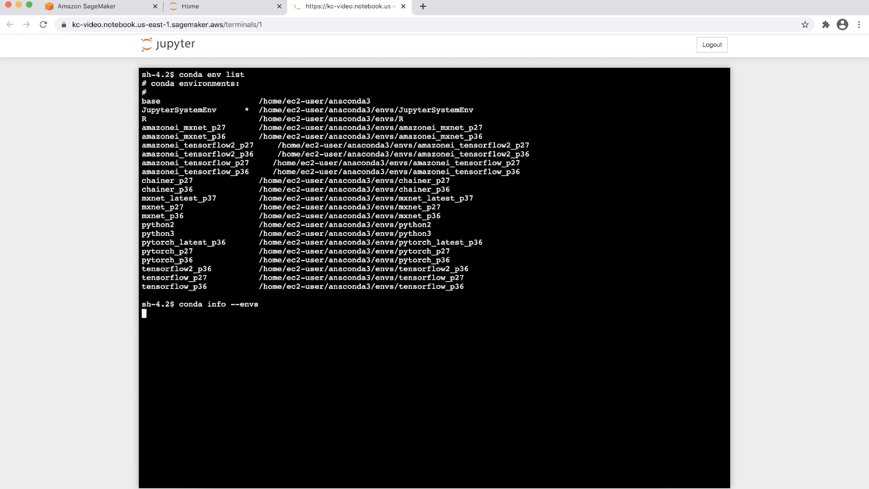
{"action": "key", "text": "Return"}
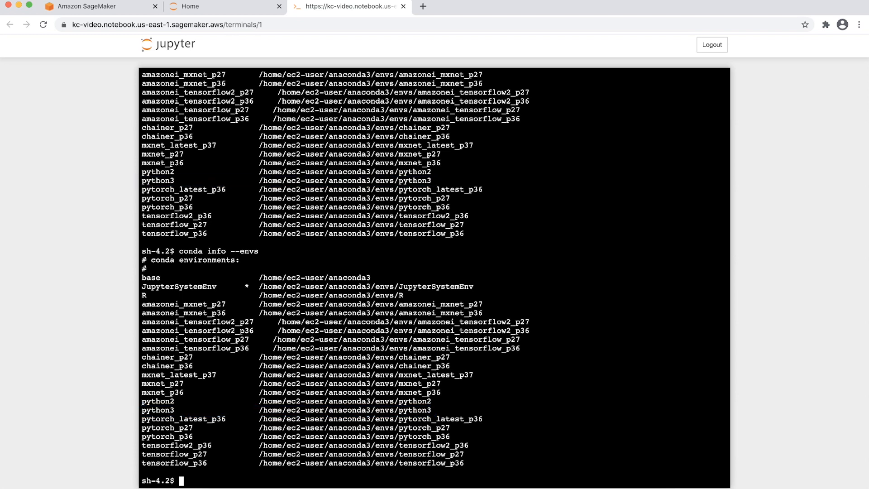
- Activate the python3 conda environment and pip install arrow in the terminal
{"action": "type", "text": "source"}
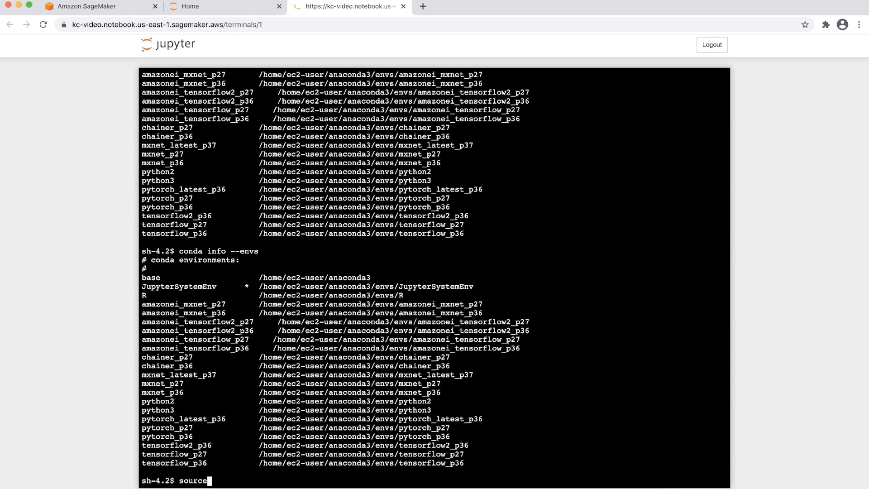
{"action": "type", "text": "activate py"}
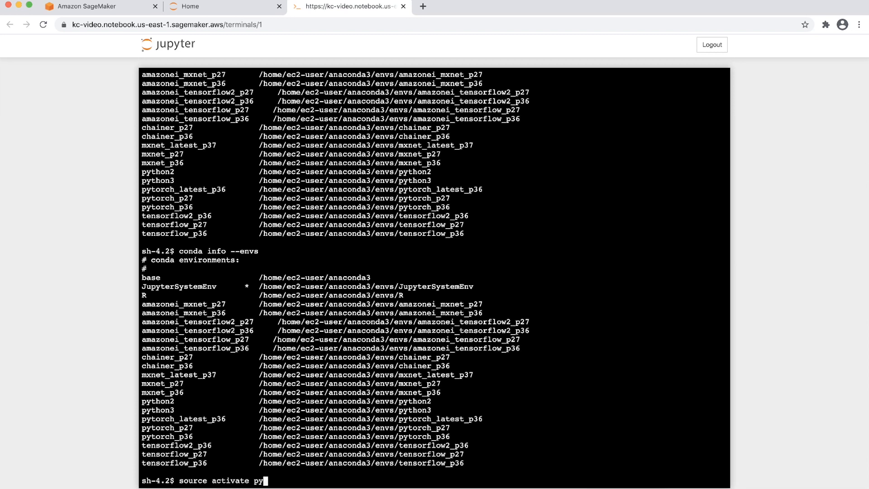
{"action": "key", "text": "Return"}
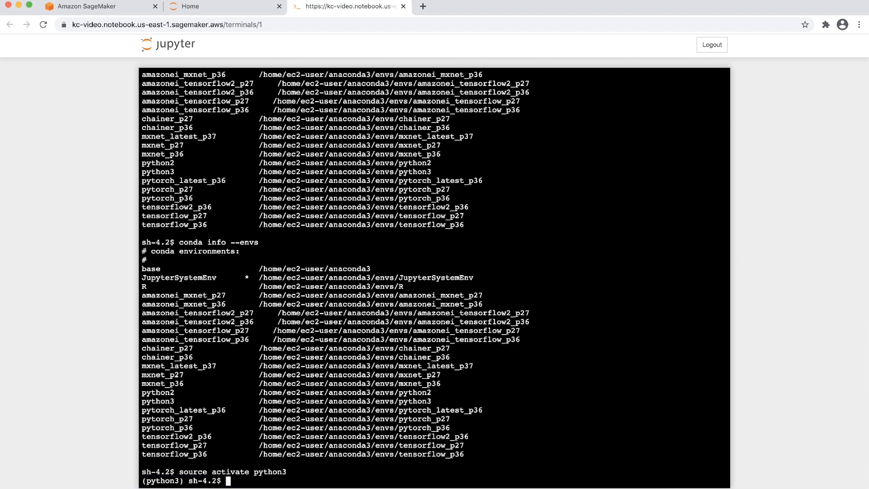
{"action": "type", "text": "pip i"}
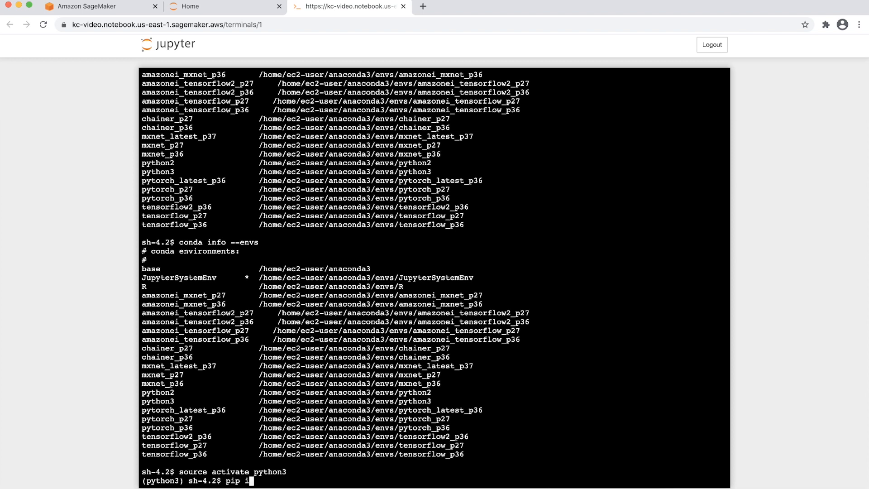
{"action": "type", "text": "nstall arrow"}
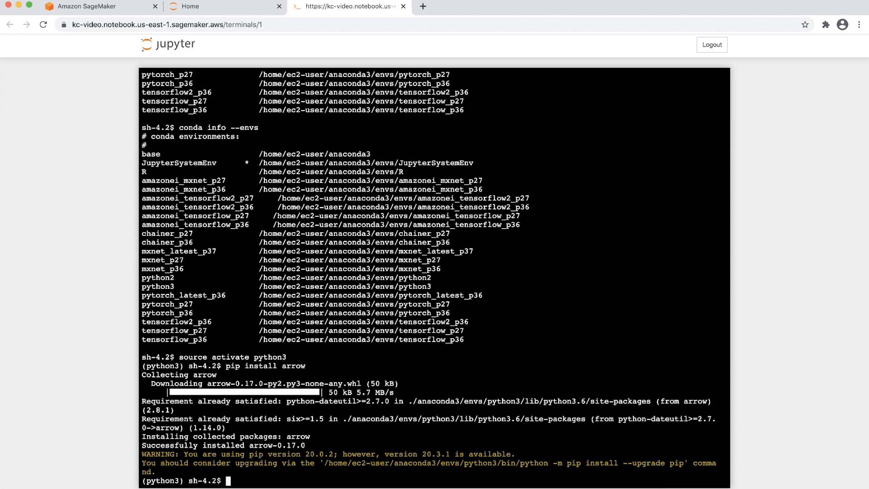
- Print arrow's version with a python -c import command, then deactivate the environment
{"action": "type", "text": "python -c \"import arrow as ar"}
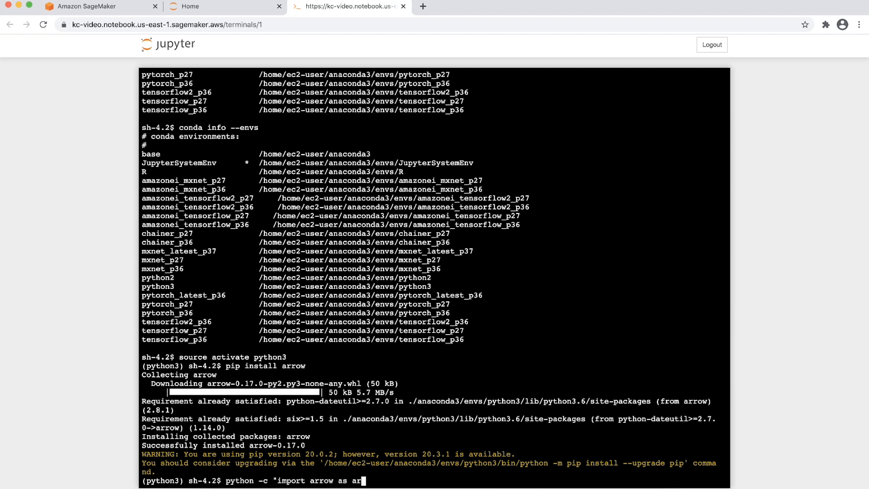
{"action": "type", "text": "; print(ar.__version__)\""}
{"action": "type", "text": "source"}
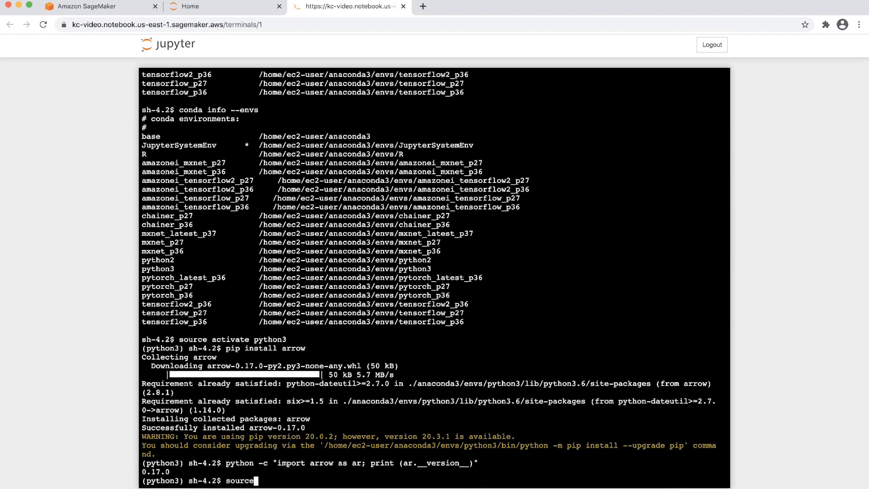
{"action": "type", "text": " deactivate"}
{"action": "key", "text": "Return"}
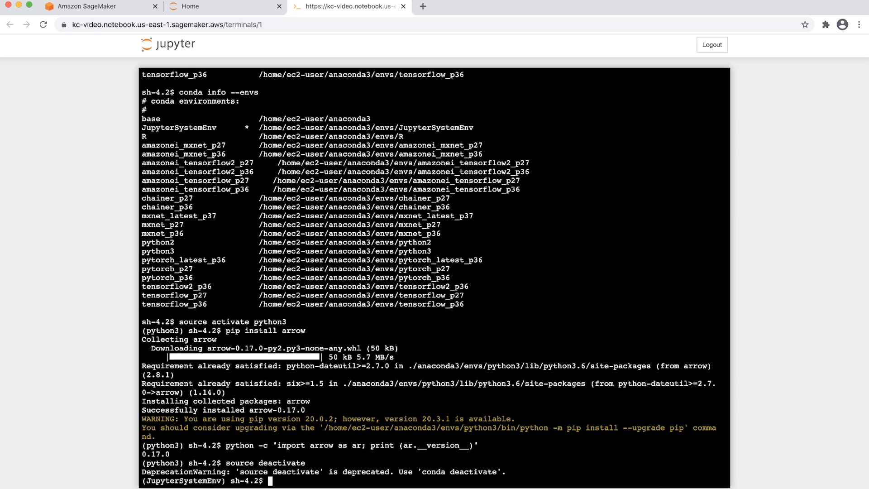
- Create a conda_python3 notebook, run %pip install arrow, and add an empty cell
{"action": "left_click", "coordinate": [702, 92]}
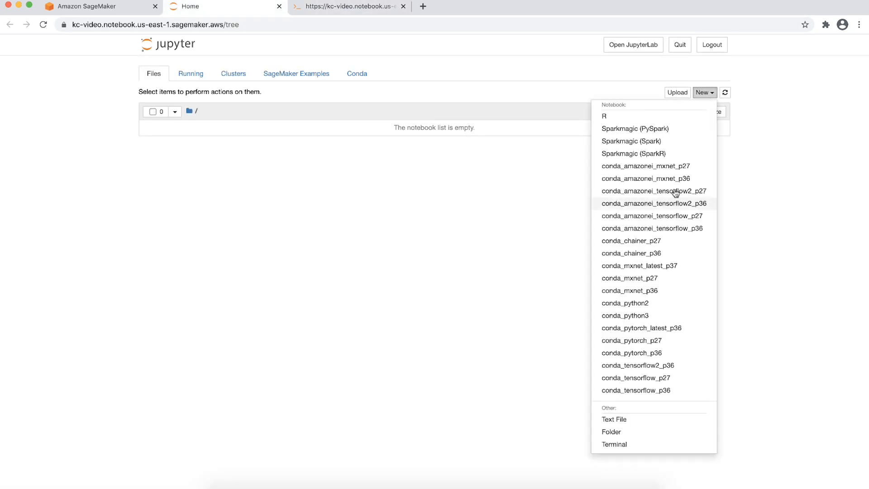
{"action": "mouse_move", "coordinate": [625, 315]}
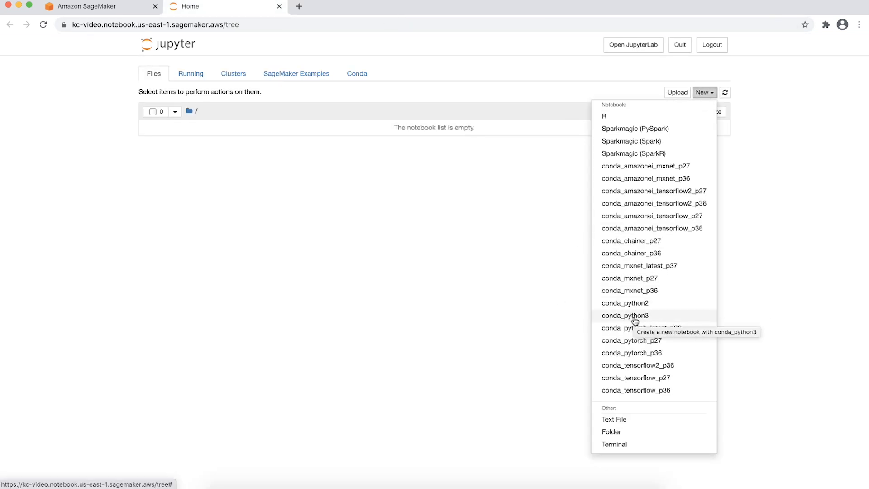
{"action": "left_click", "coordinate": [625, 316]}
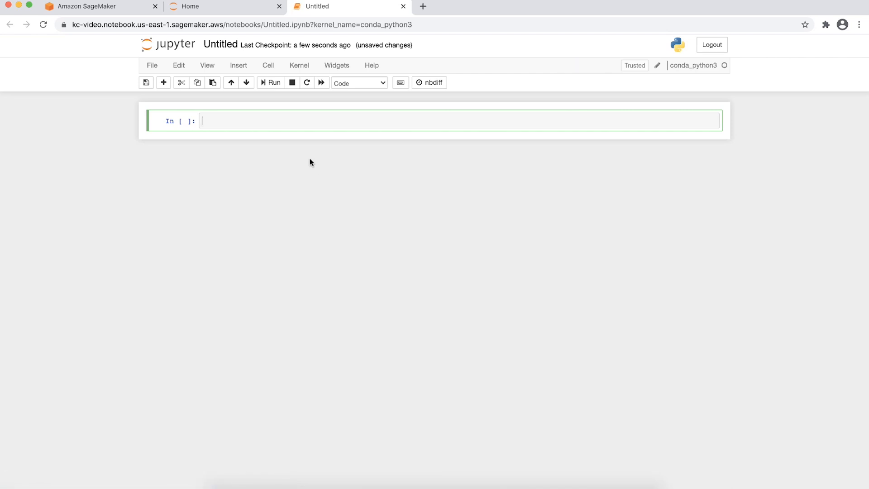
{"action": "type", "text": "%pip i"}
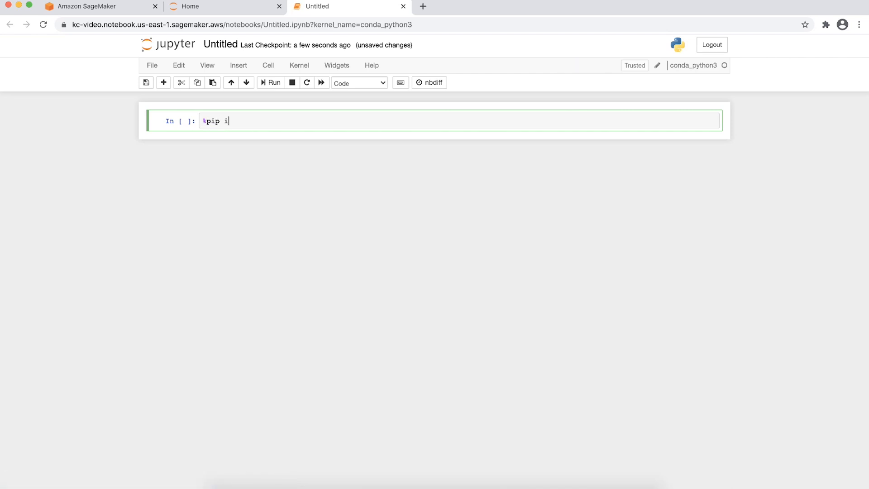
{"action": "type", "text": "nstall ar"}
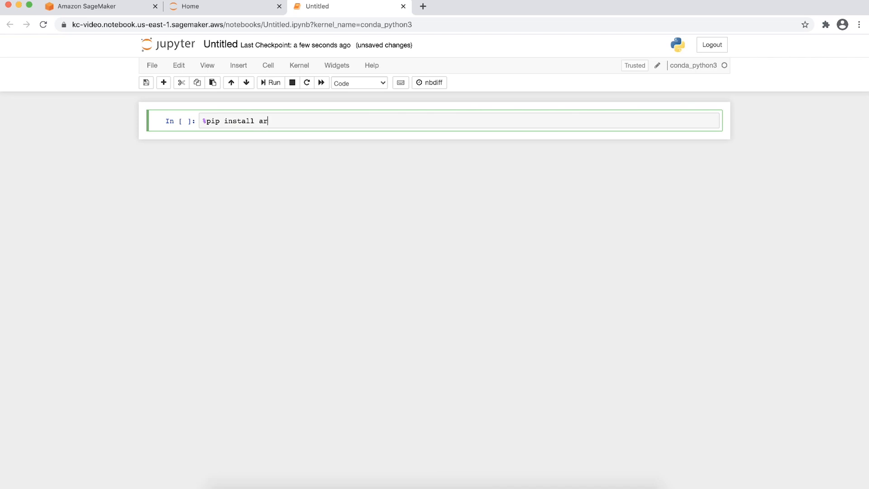
{"action": "left_click", "coordinate": [270, 83]}
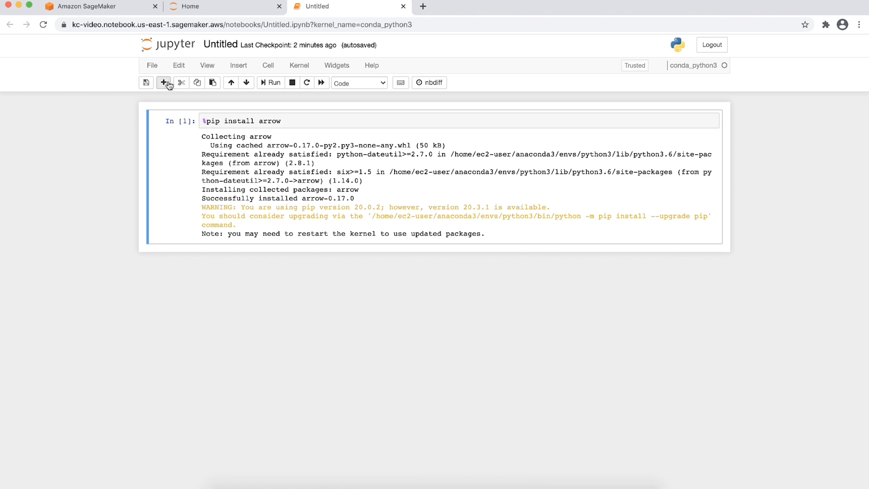
{"action": "left_click", "coordinate": [164, 83]}
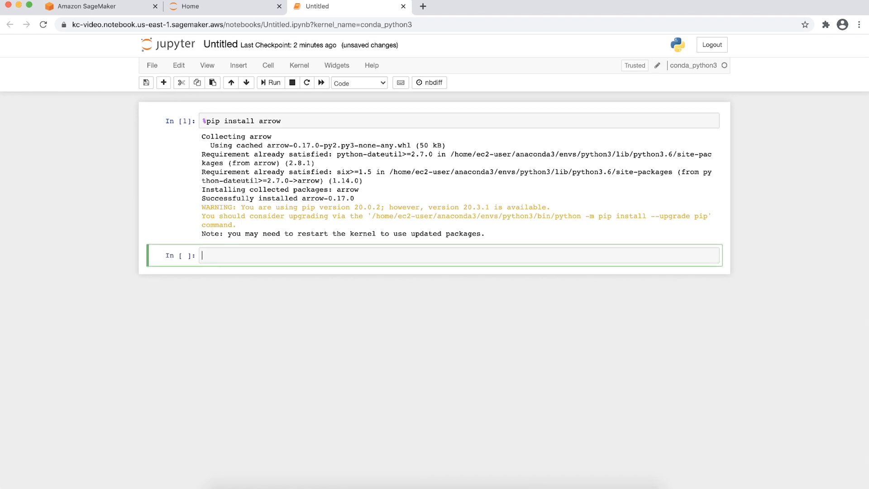
- Run %conda install -y arrow in the new cell and scroll through its output
{"action": "type", "text": "%conda install -y arrow"}
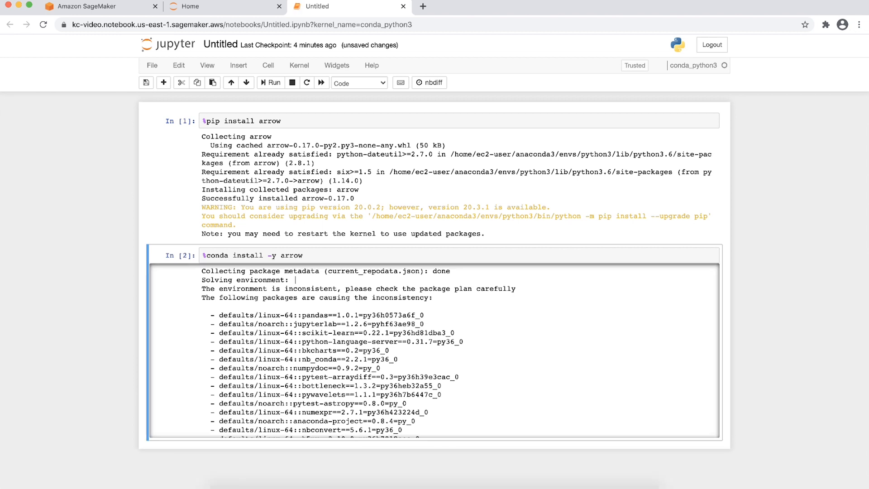
{"action": "key", "text": "ctrl+s"}
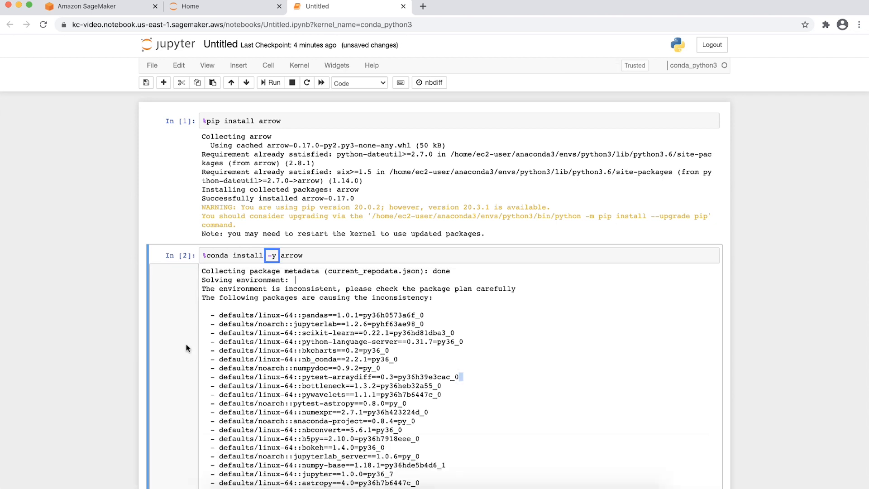
{"action": "mouse_move", "coordinate": [169, 308]}
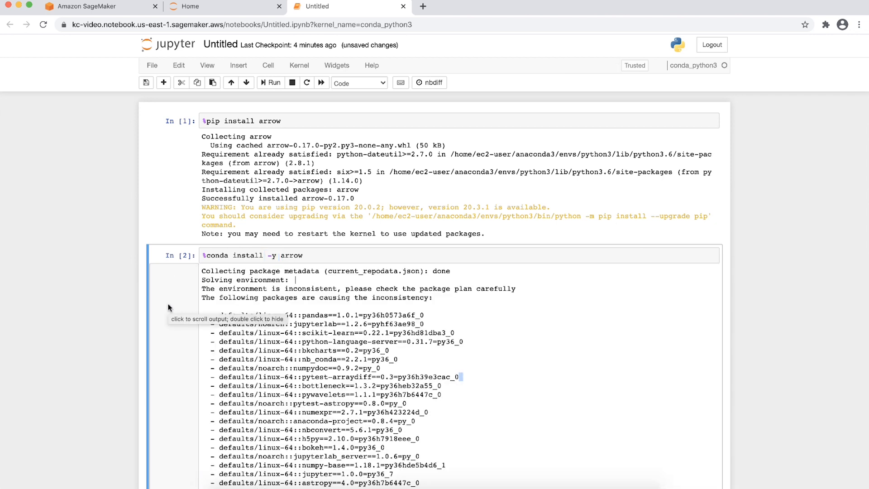
{"action": "scroll", "scroll_direction": "down", "scroll_amount": 3}
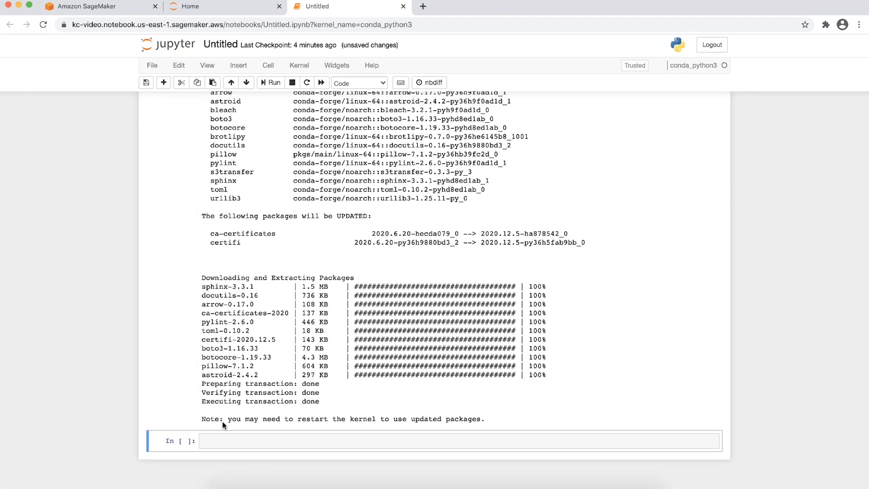
- Run a cell importing arrow as ar and printing its version, 0.17.0
{"action": "type", "text": "import arrow as ar"}
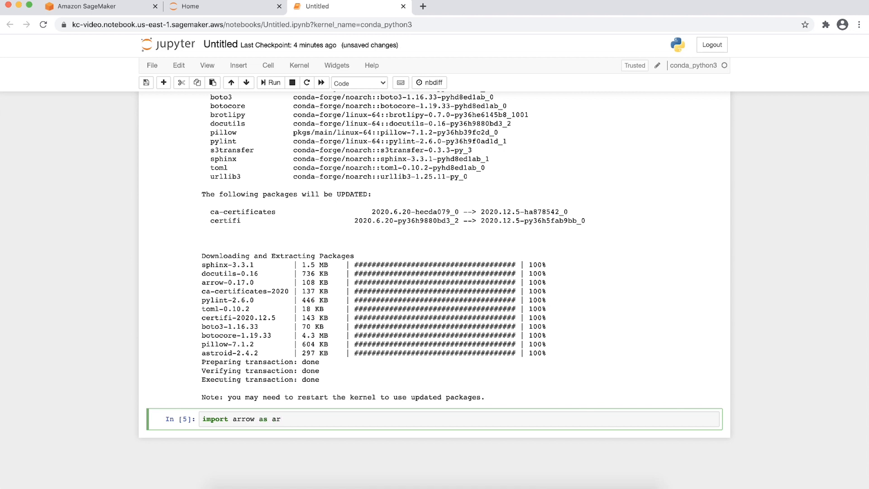
{"action": "left_click", "coordinate": [271, 82]}
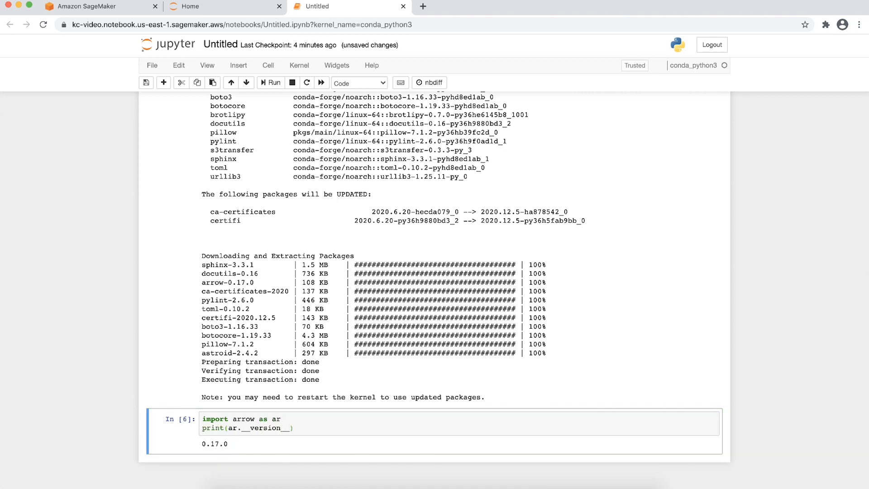